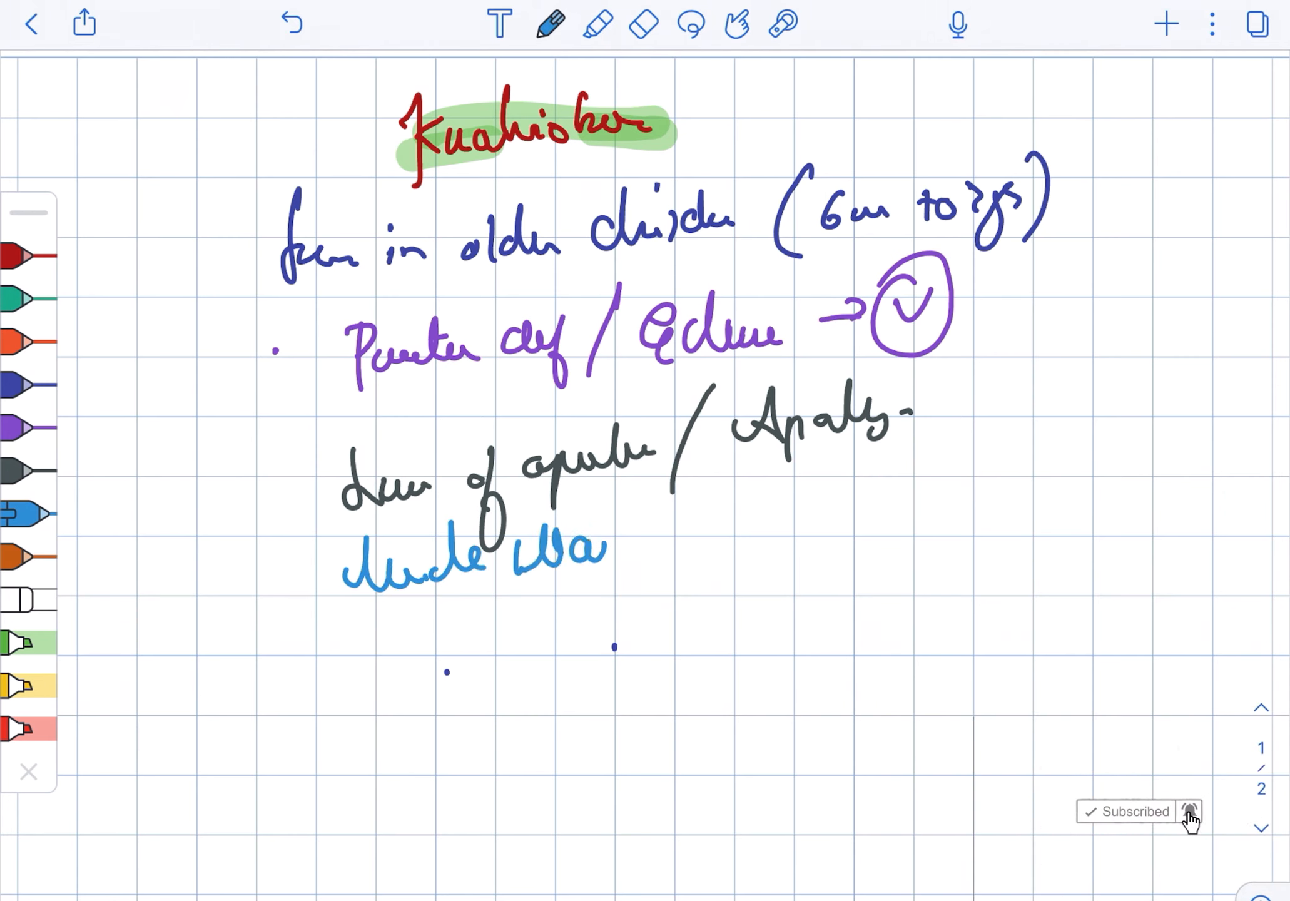
- Finish the 'ary Mil-' feature line, add the purple line, then go to a blank page
text(ary Mil-)
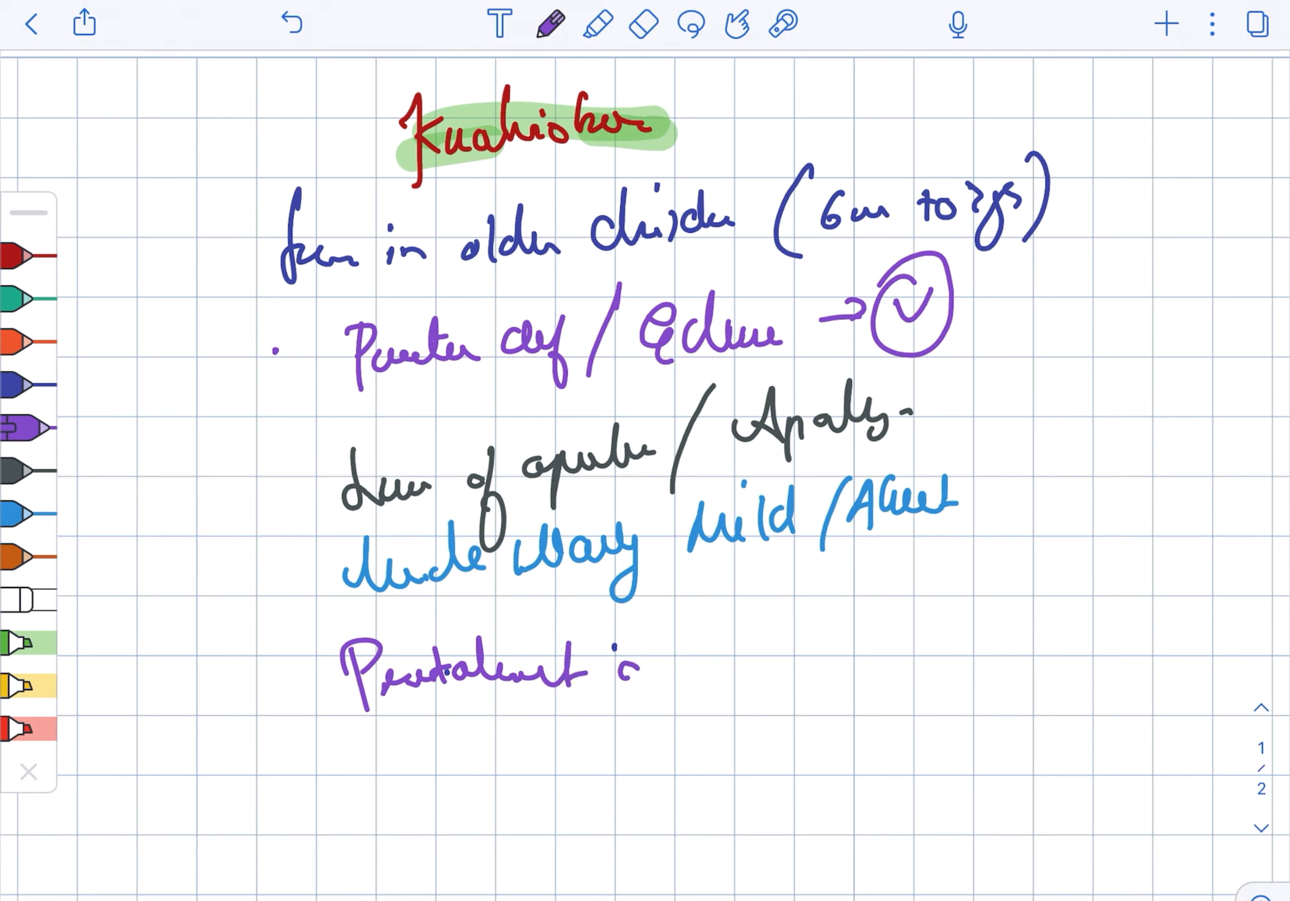
drag(650, 666, 748, 658)
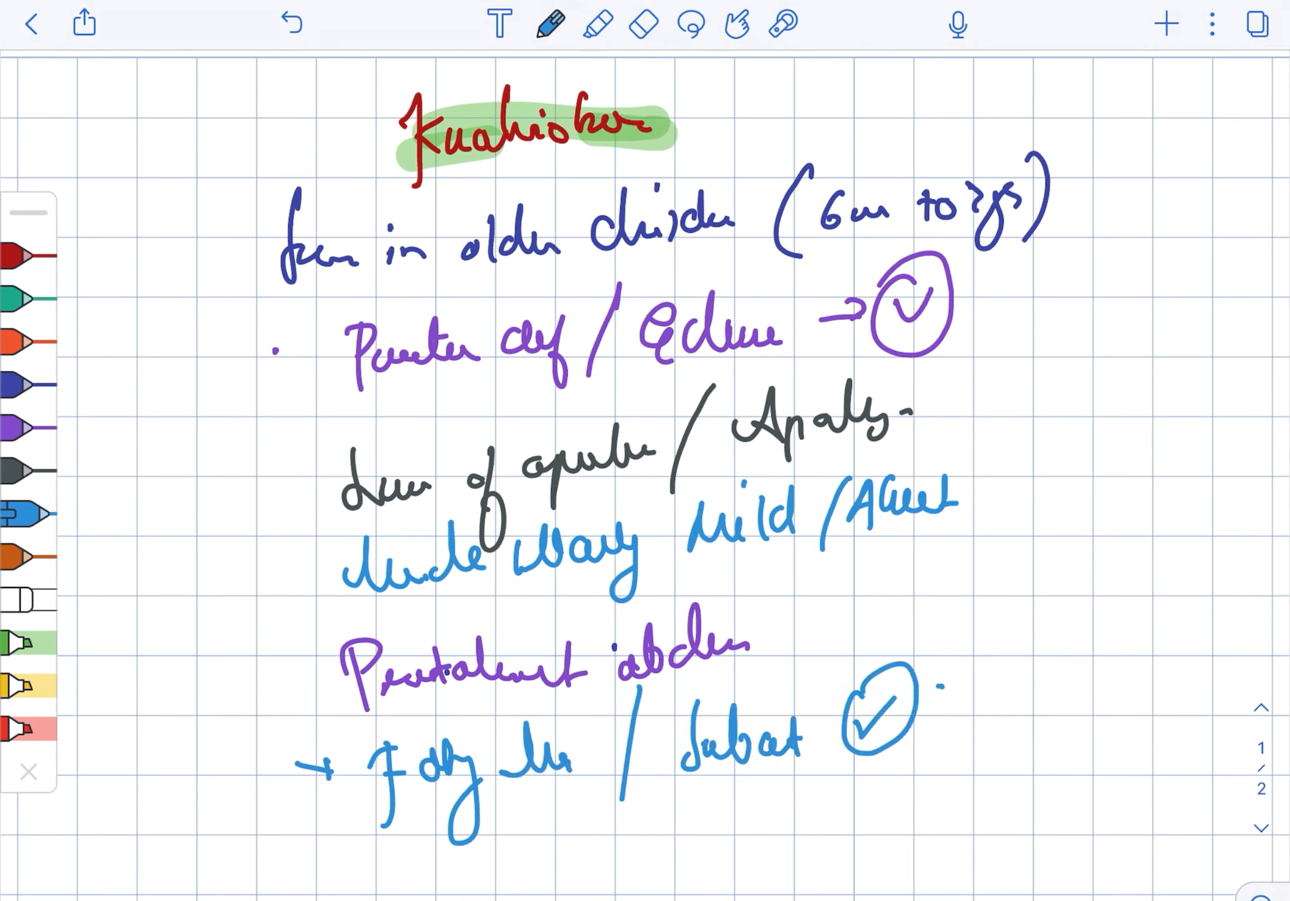
click(640, 24)
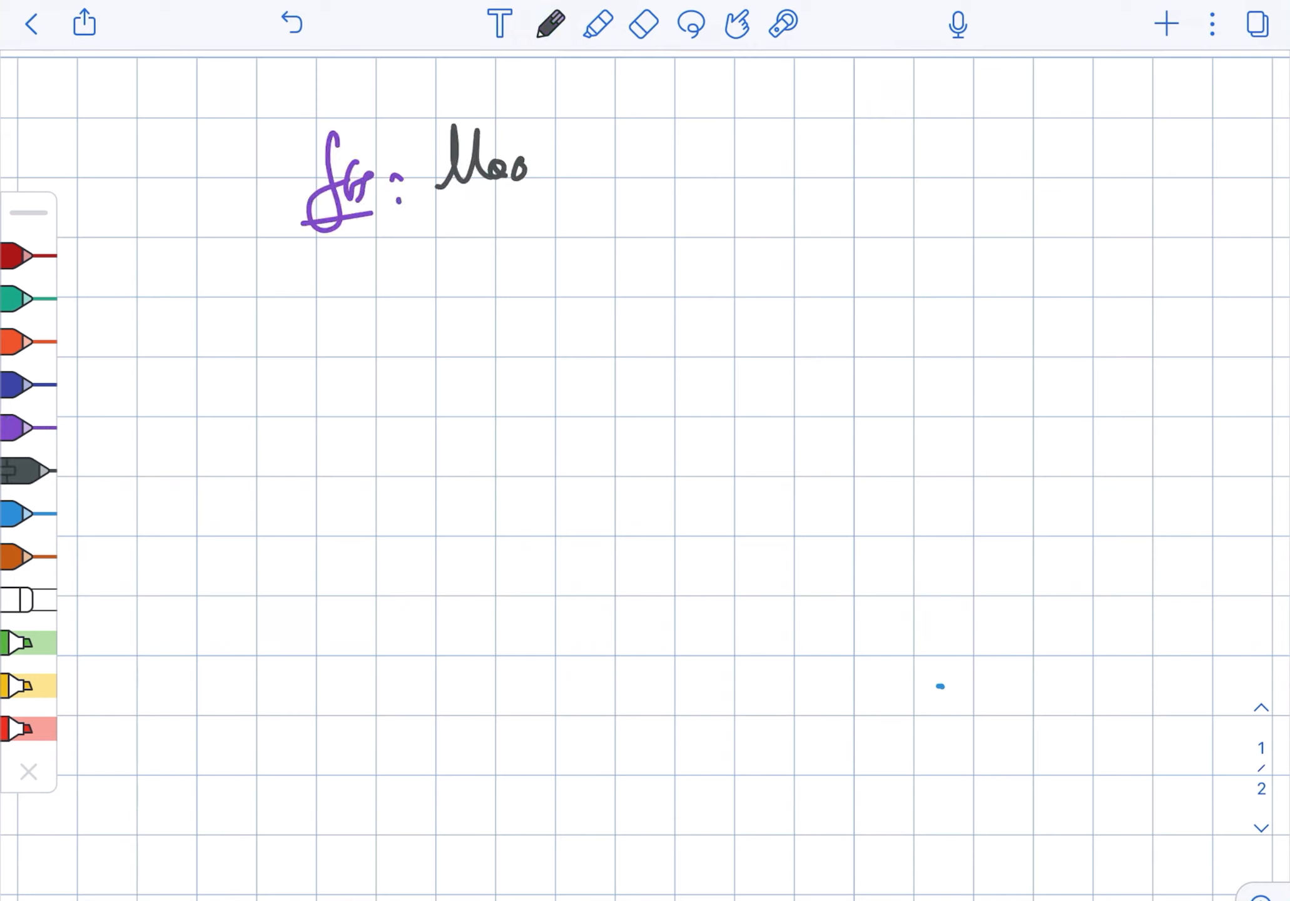
- Handwrite the first special signs, moon face and flaky paint dermatosis, across two lines
drag(534, 181, 683, 205)
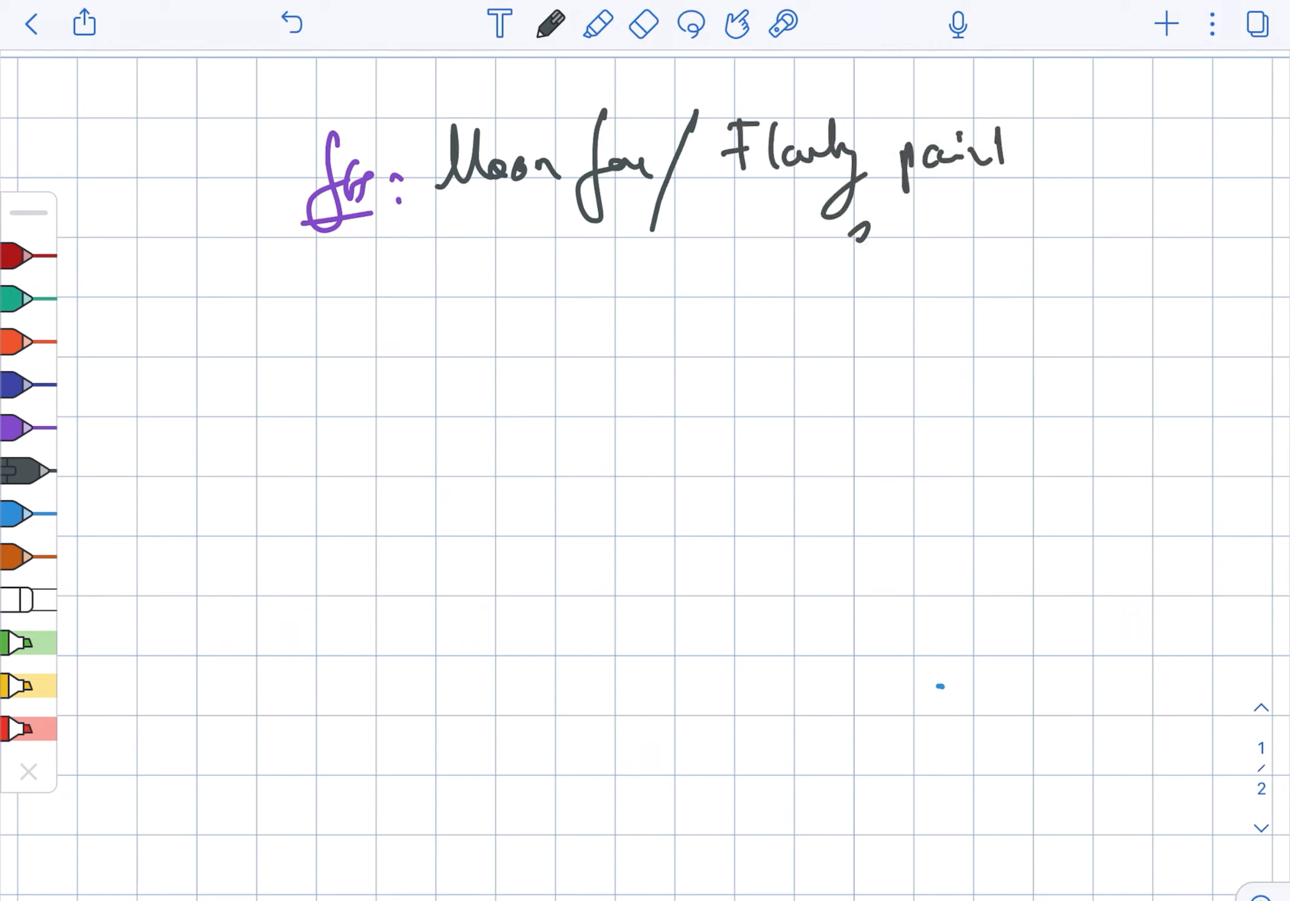
drag(839, 214, 1037, 222)
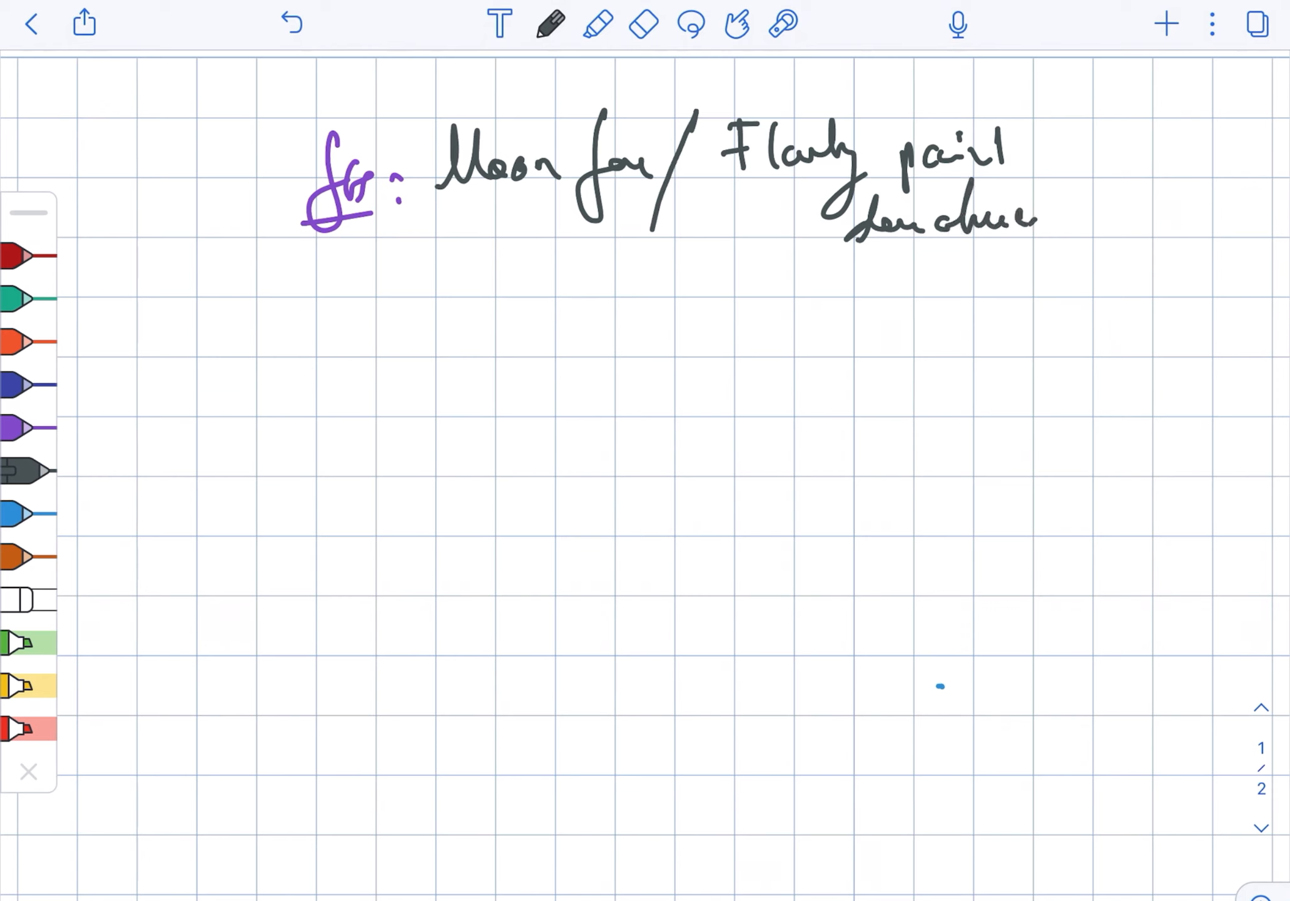